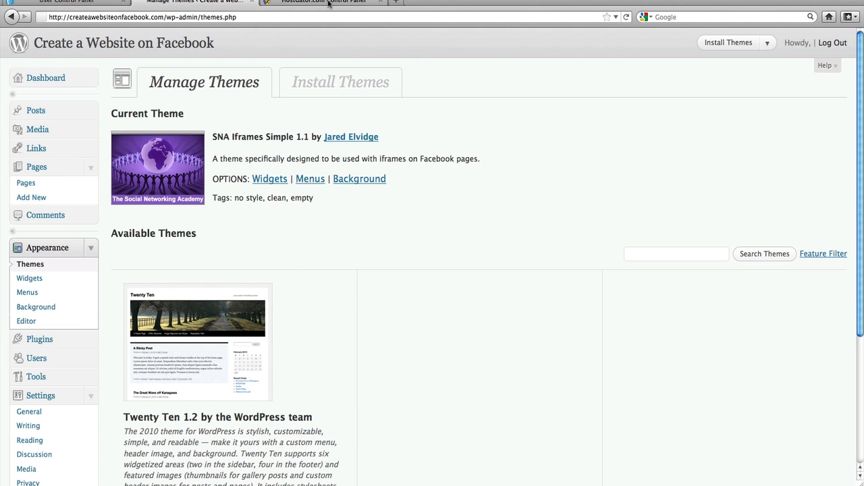
Step: Switch to the HostGator cPanel tab and scroll to Software/Services with Fantastico De Luxe
left_click(324, 2)
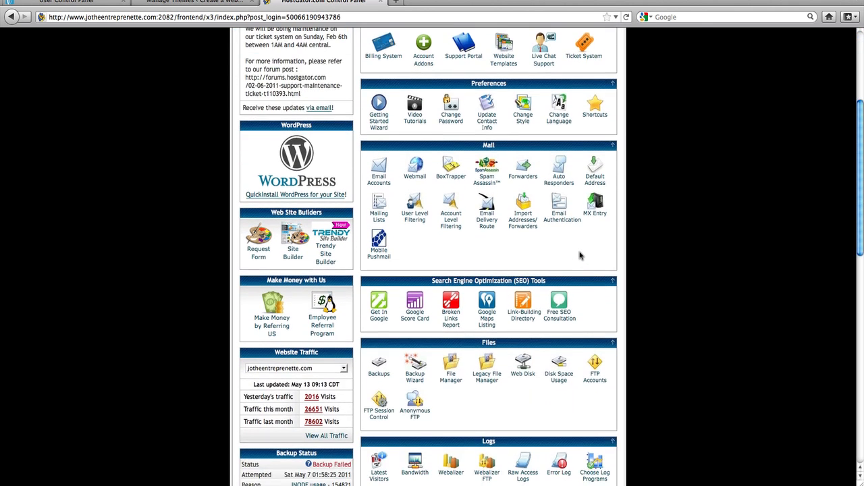
scroll("down", 3)
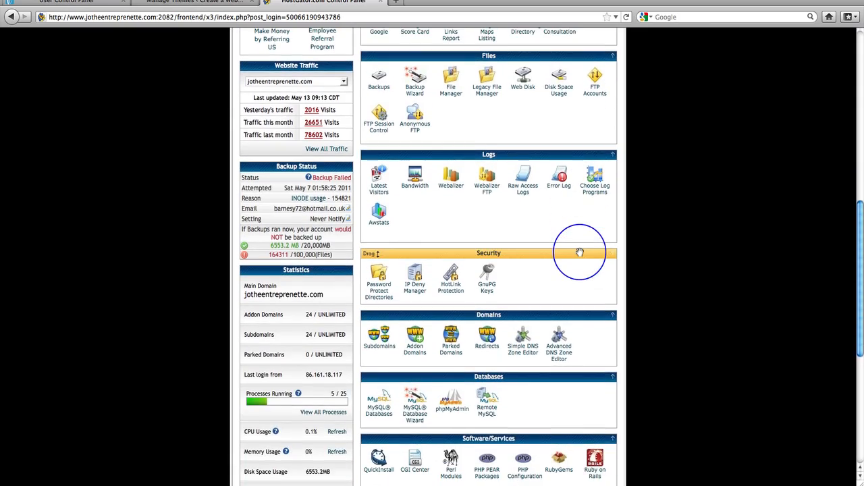
scroll("down", 3)
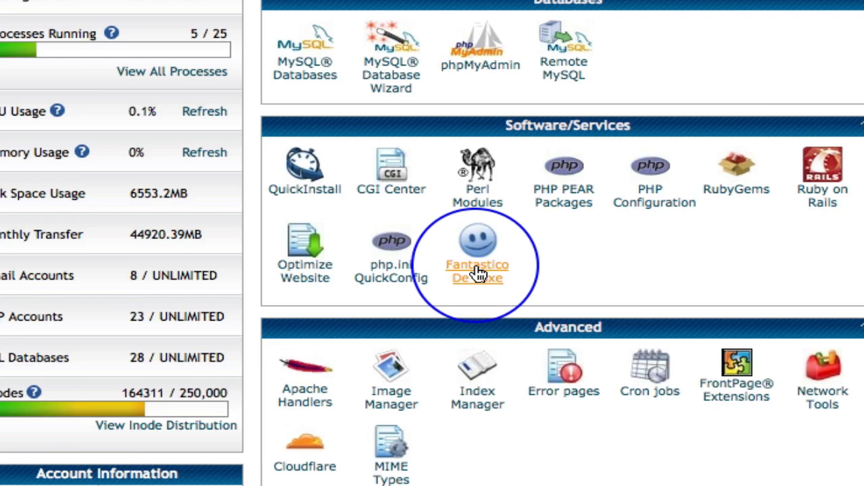
Step: Start a new Fantastico WordPress installation on createawebsiteonfacebook.com
left_click(478, 257)
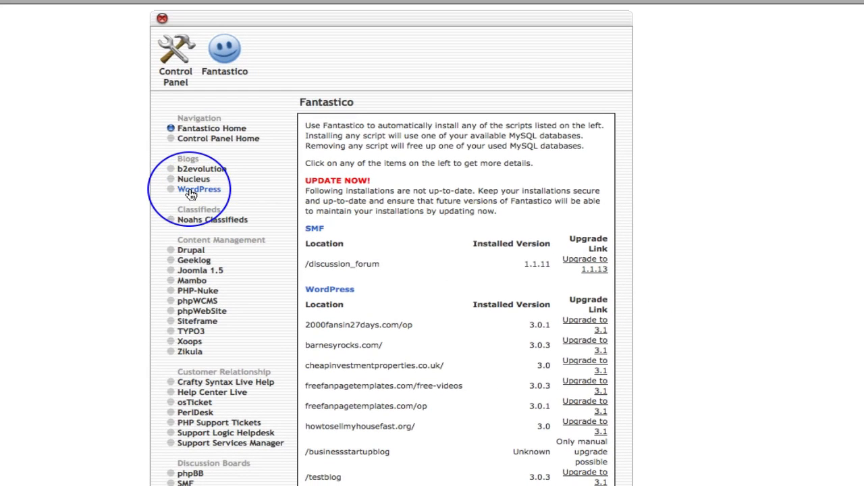
left_click(199, 189)
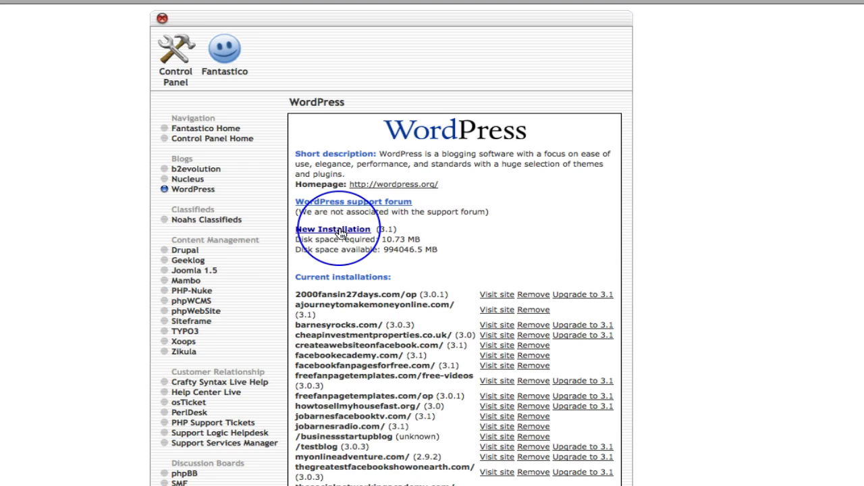
left_click(332, 229)
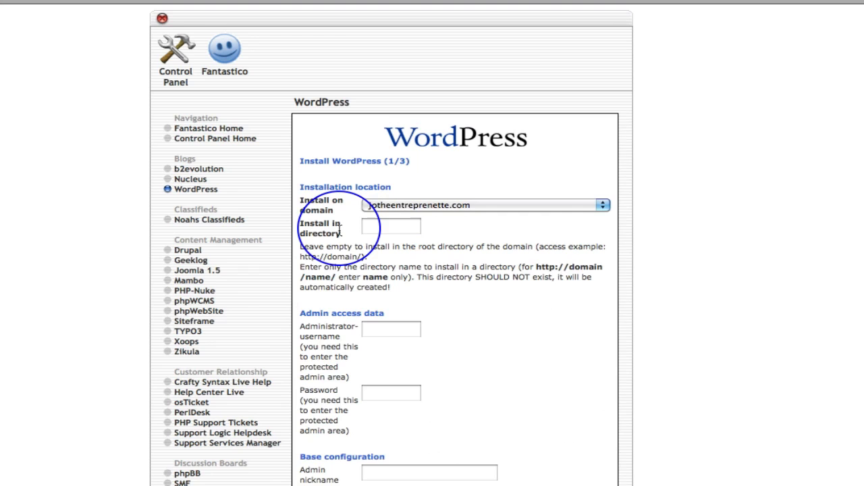
mouse_move(549, 169)
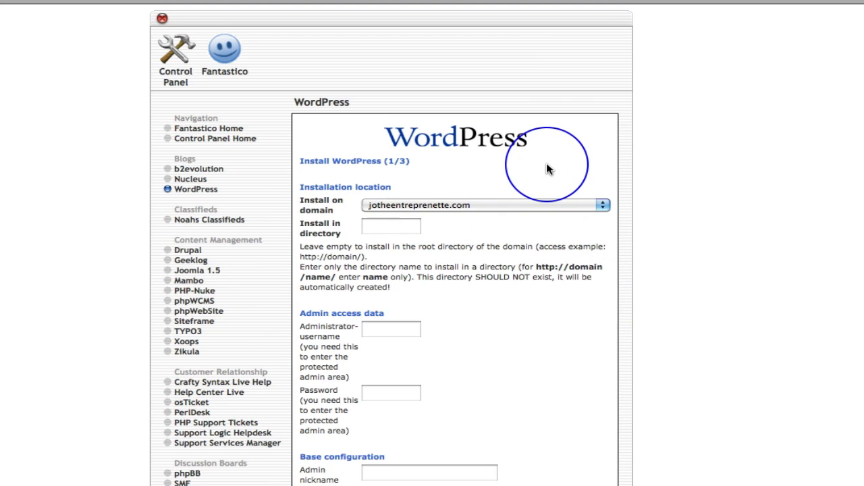
mouse_move(603, 212)
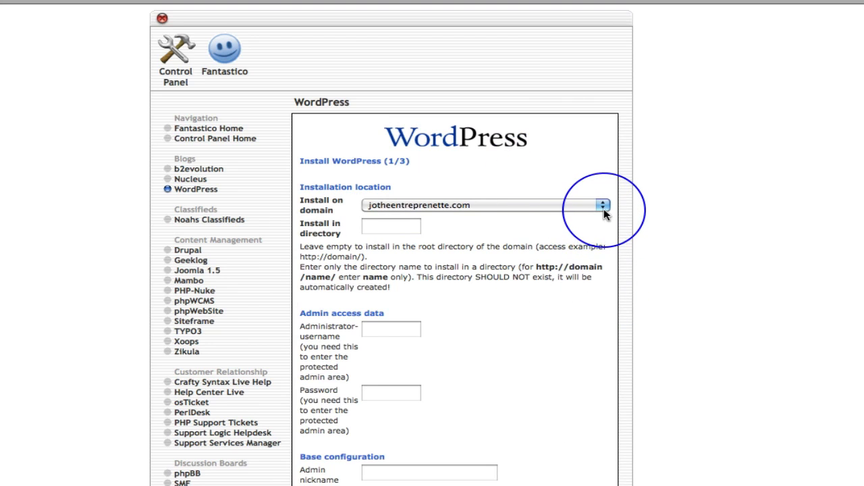
left_click(602, 205)
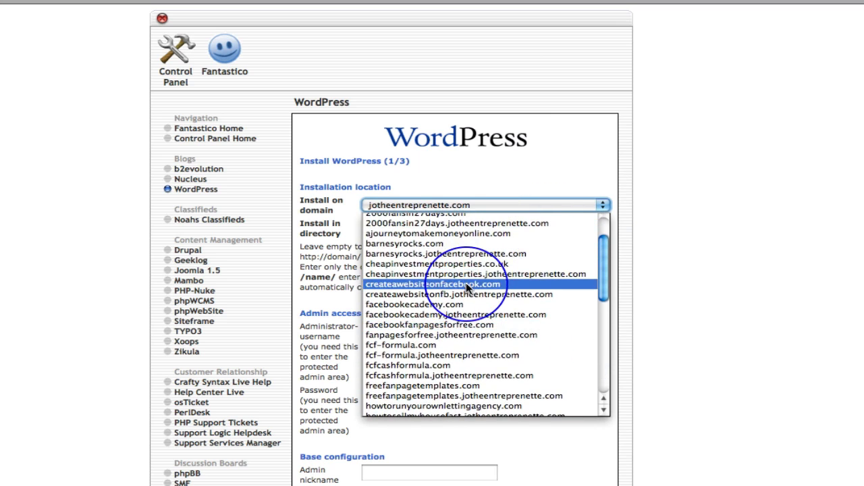
left_click(435, 283)
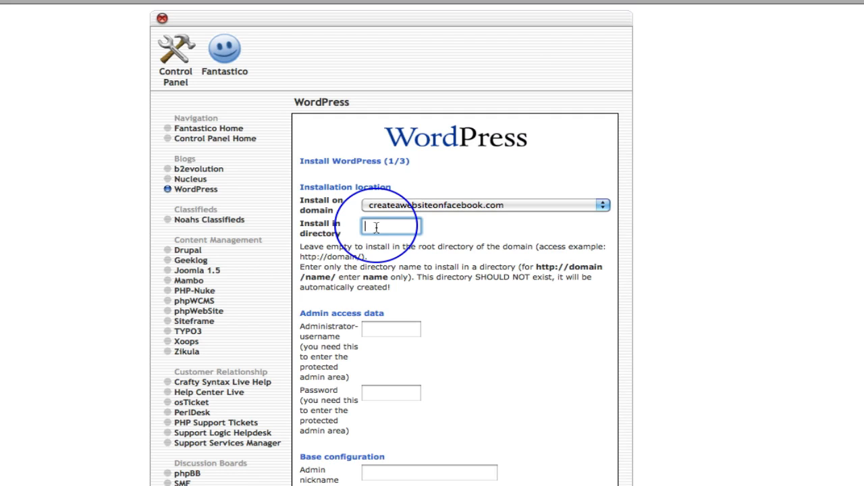
type("ifar")
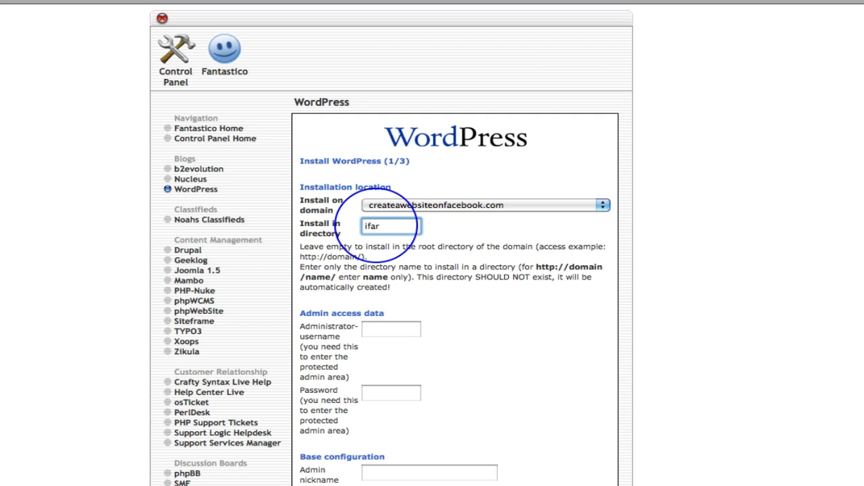
type("me")
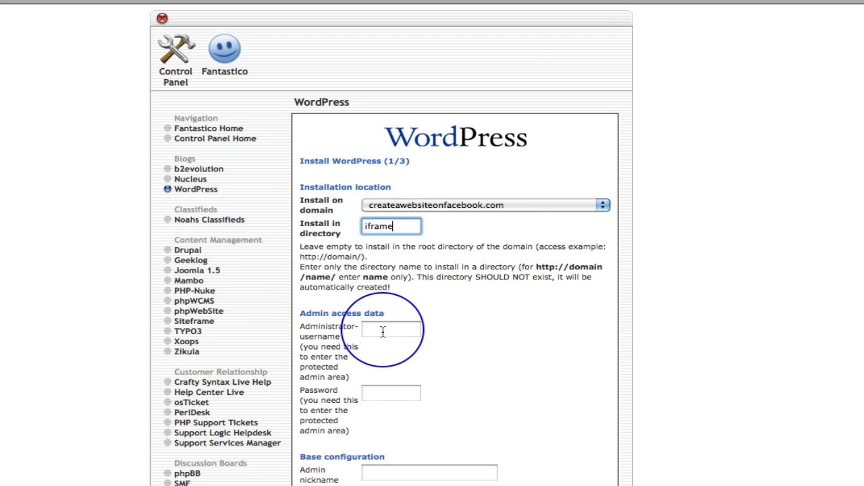
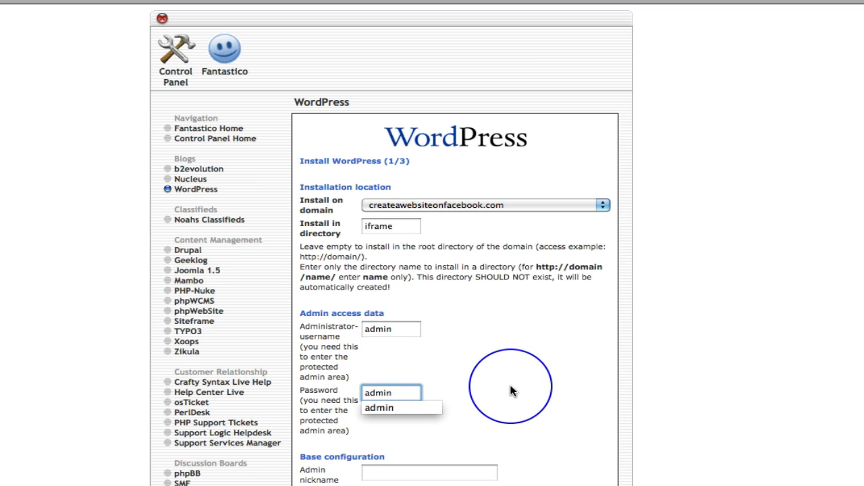
scroll("down", 3)
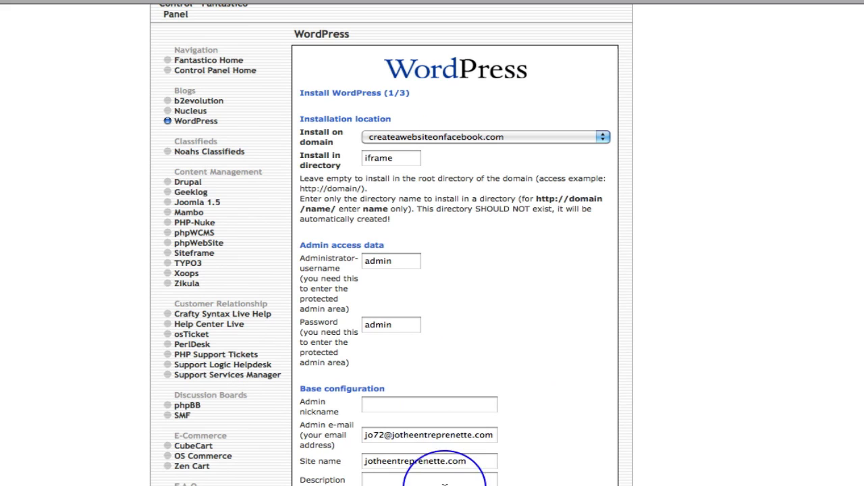
scroll("down", 3)
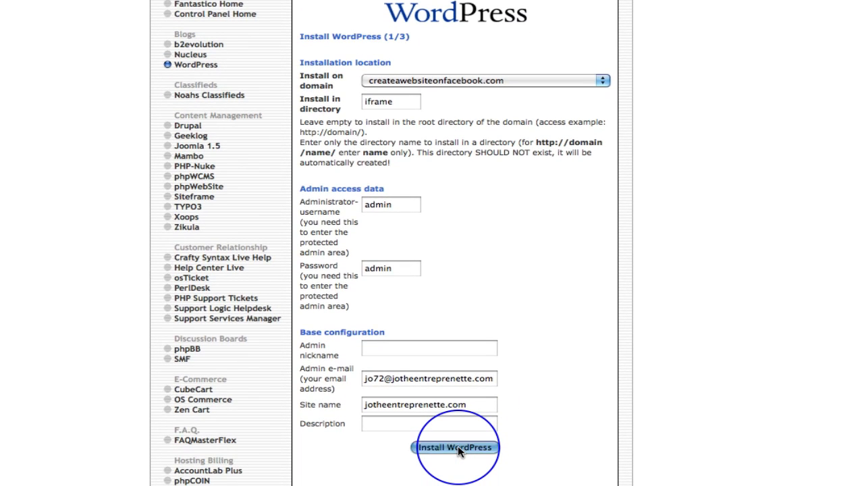
Step: Submit the WordPress install to reach step 2, then switch to the WordPress Pages list
left_click(457, 447)
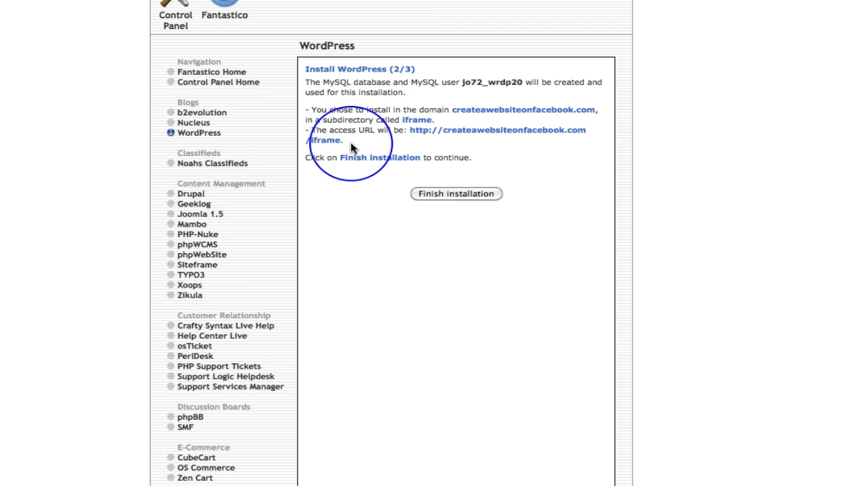
mouse_move(564, 133)
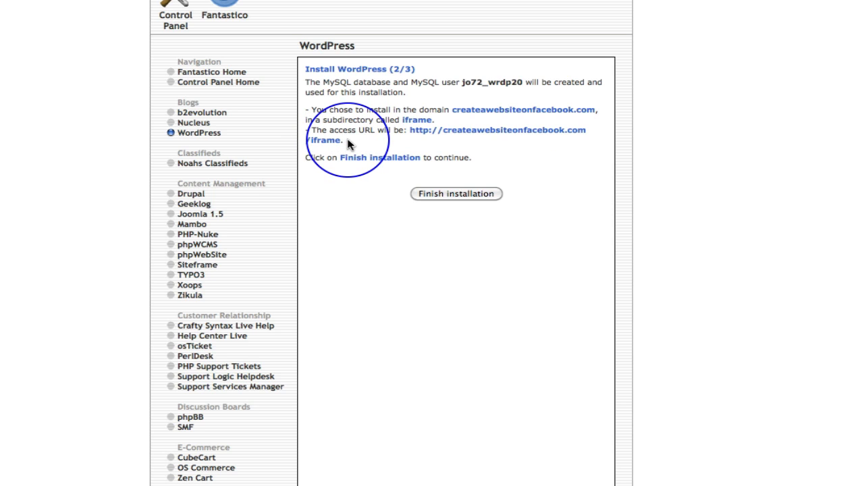
left_click(456, 194)
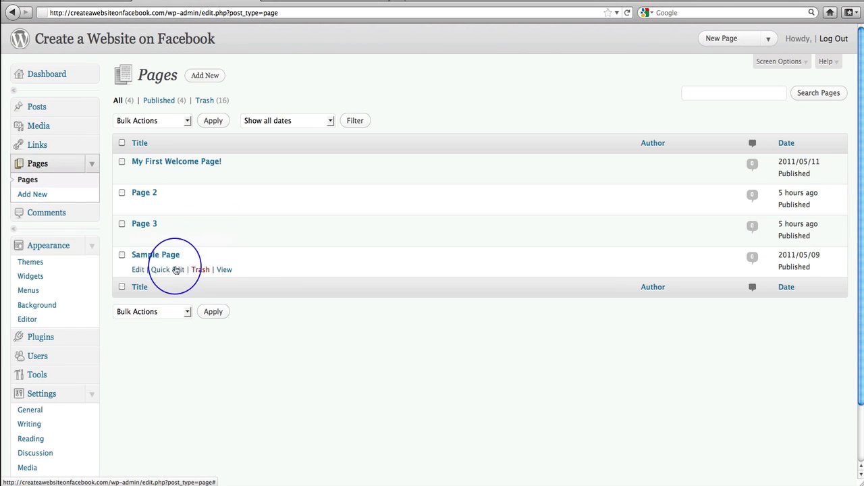
Step: Open Page 2 for editing, then return to Fantastico's WordPress installations overview
left_click(137, 208)
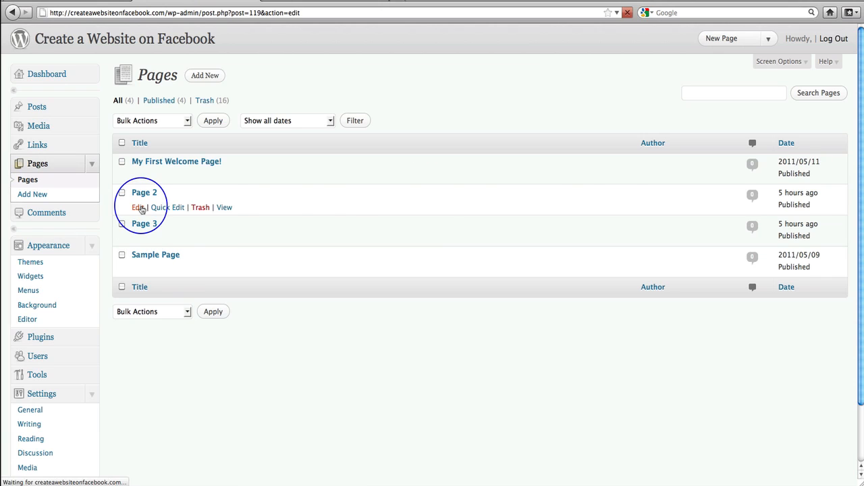
left_click(139, 207)
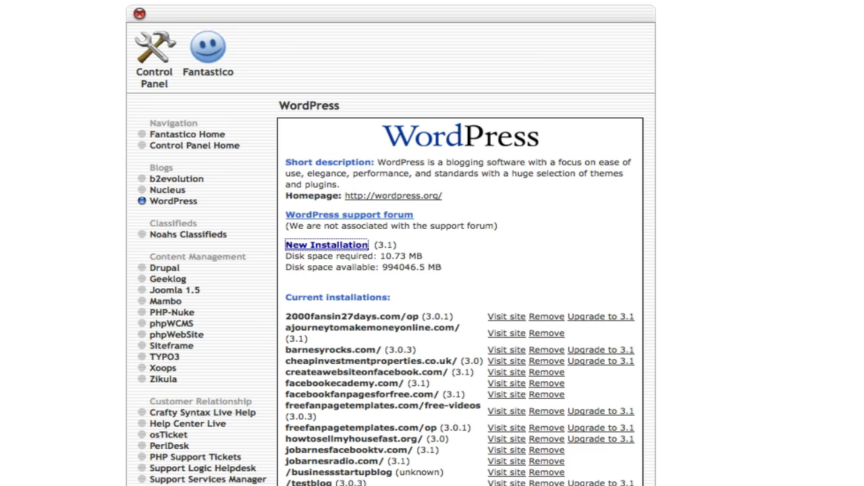
Step: Return to the HostGator cPanel home dashboard and scroll through its tools
left_click(193, 134)
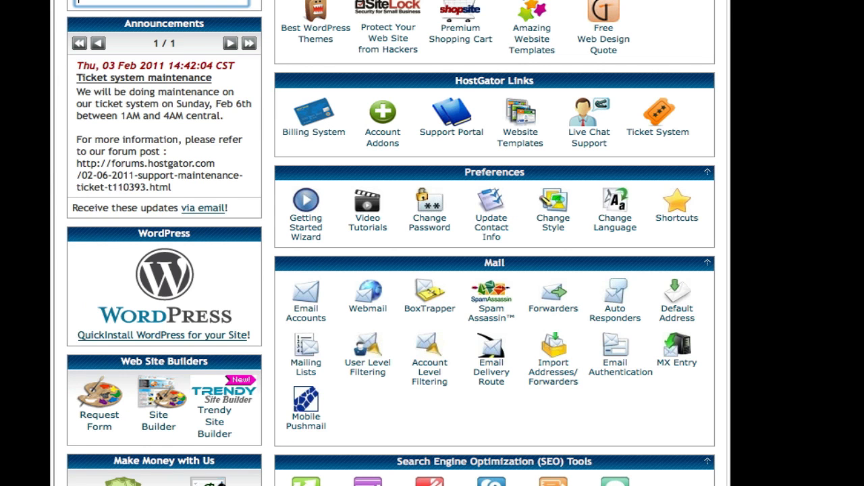
mouse_move(756, 330)
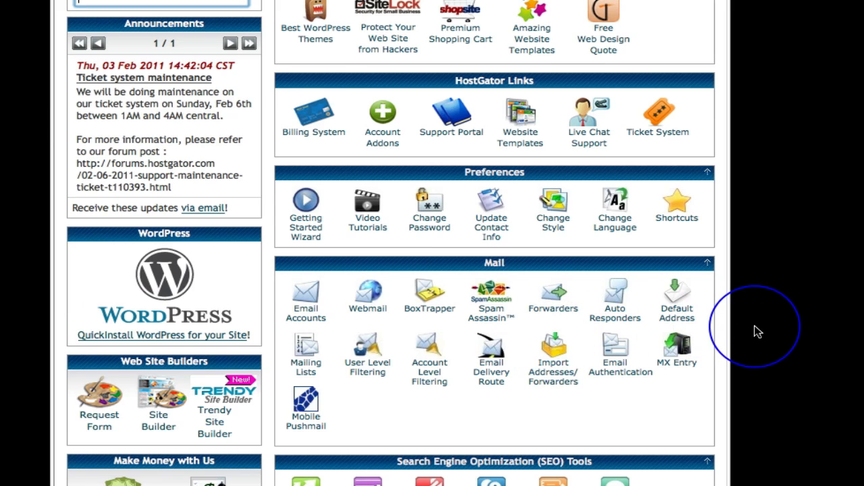
scroll("up", 3)
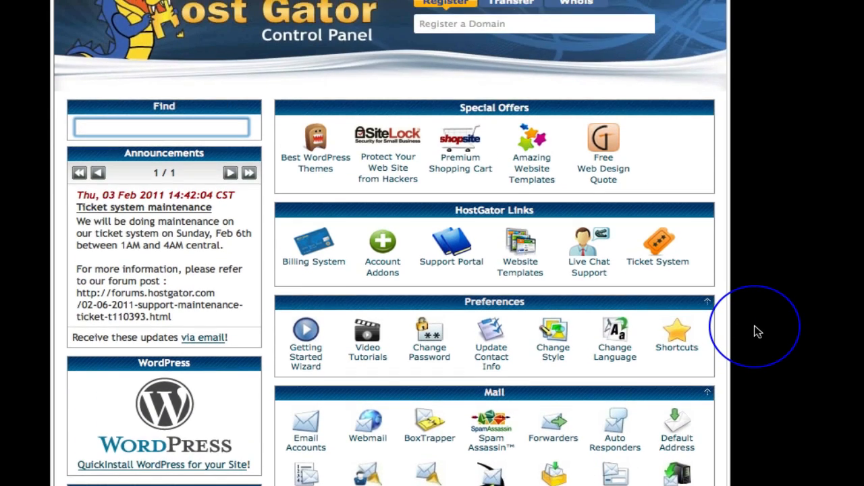
scroll("down", 3)
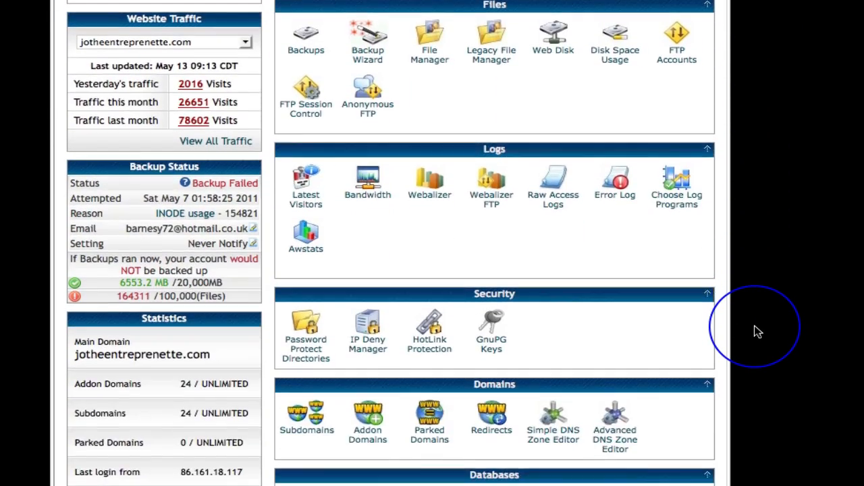
scroll("down", 3)
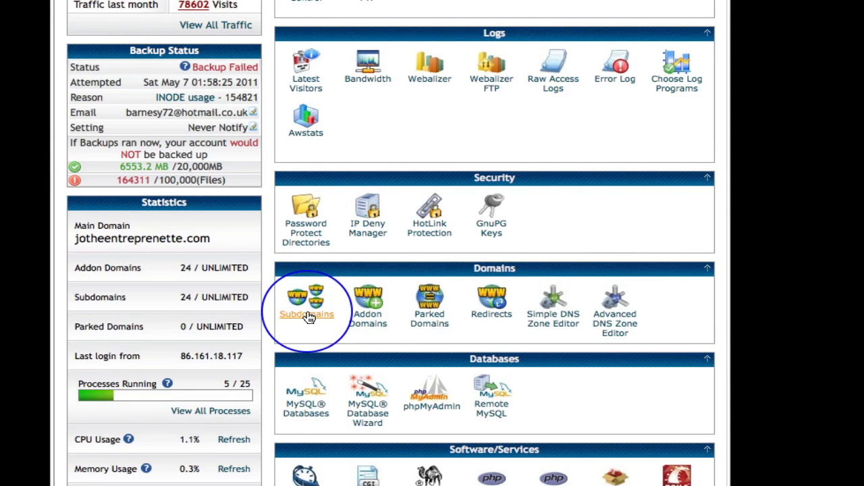
Step: Create subdomain iframes.createawebsiteonfacebook.com, then go back to the cPanel home
left_click(306, 304)
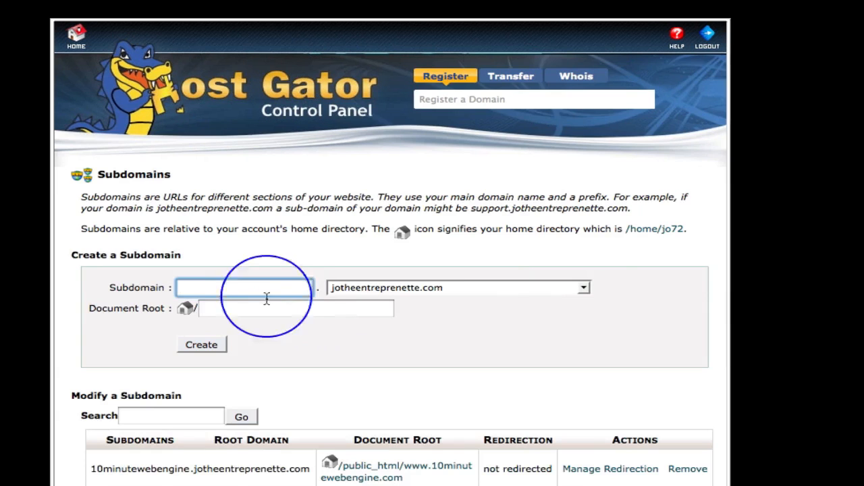
left_click(582, 287)
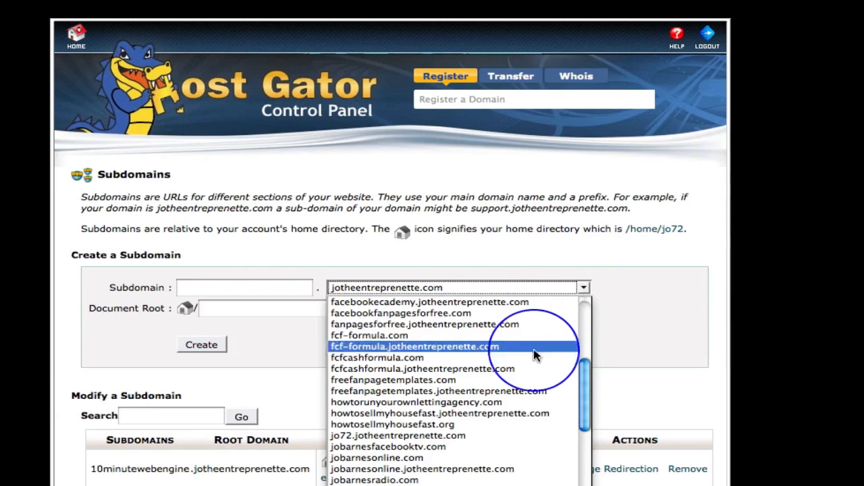
scroll("up", 3)
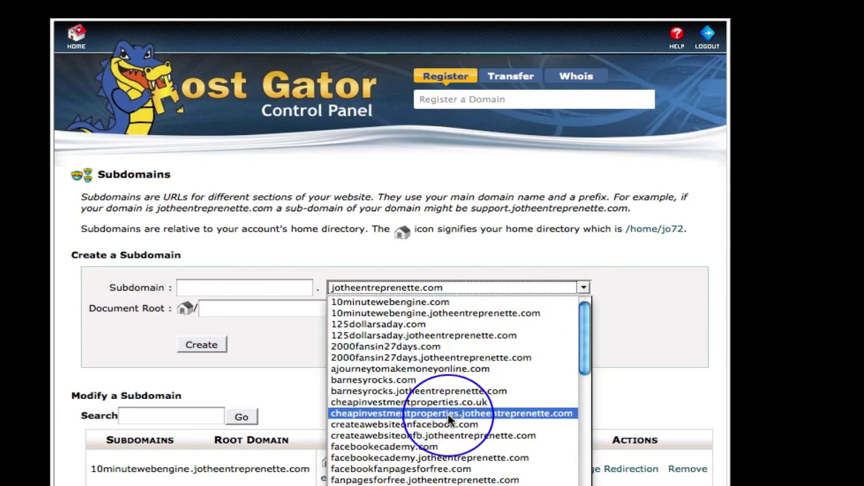
left_click(405, 424)
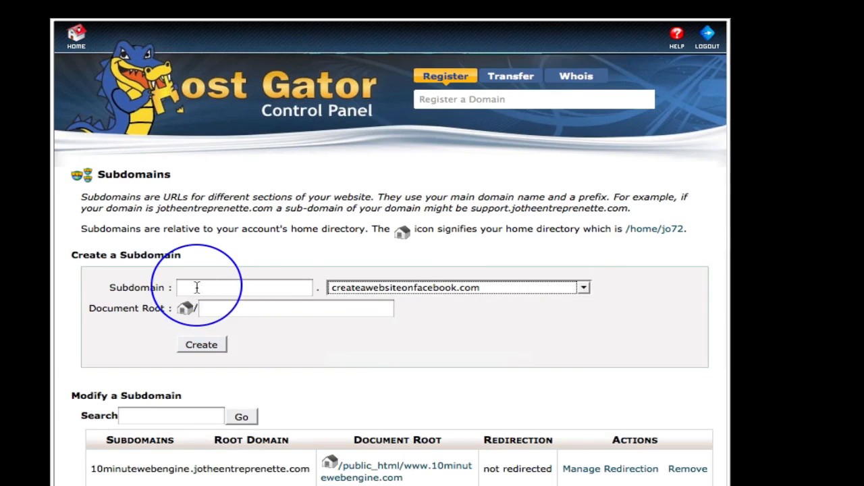
type("ifram")
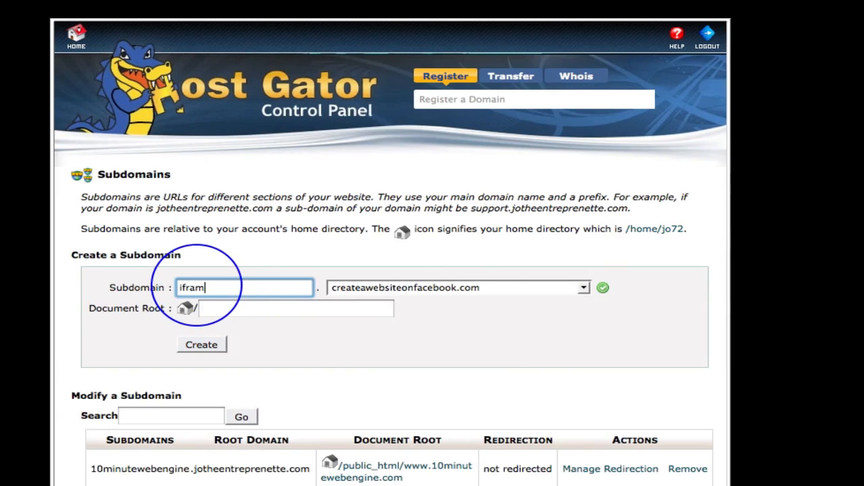
type("es")
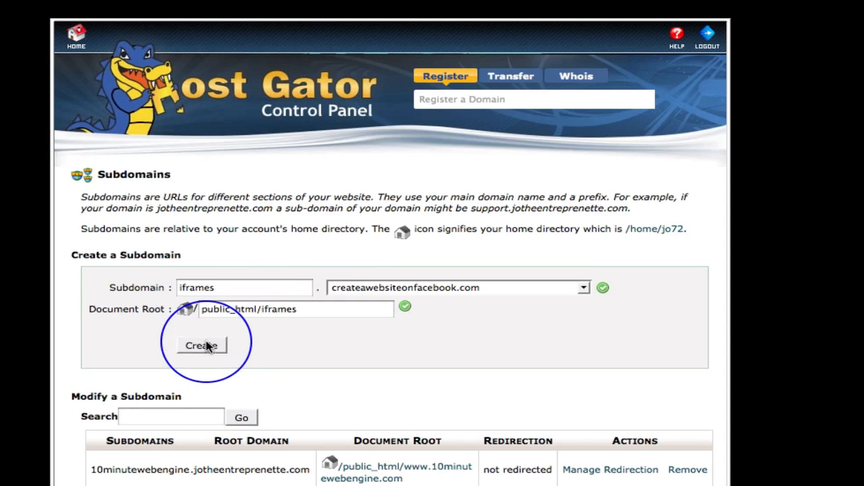
left_click(201, 346)
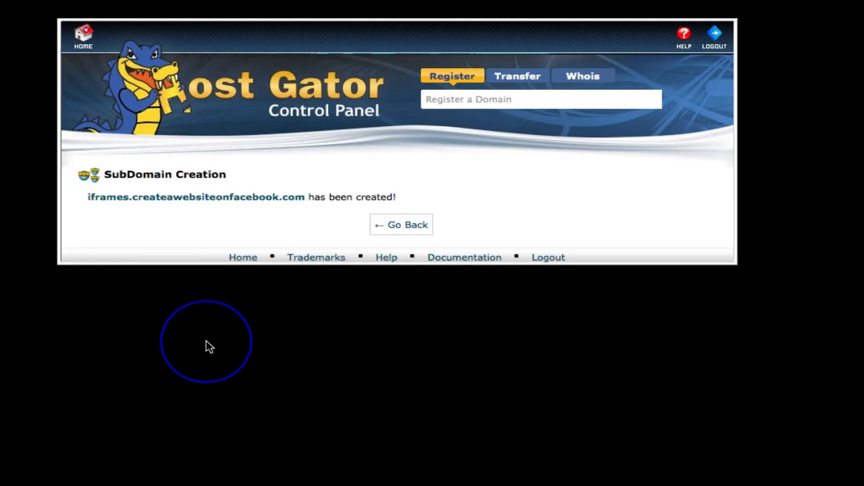
mouse_move(82, 203)
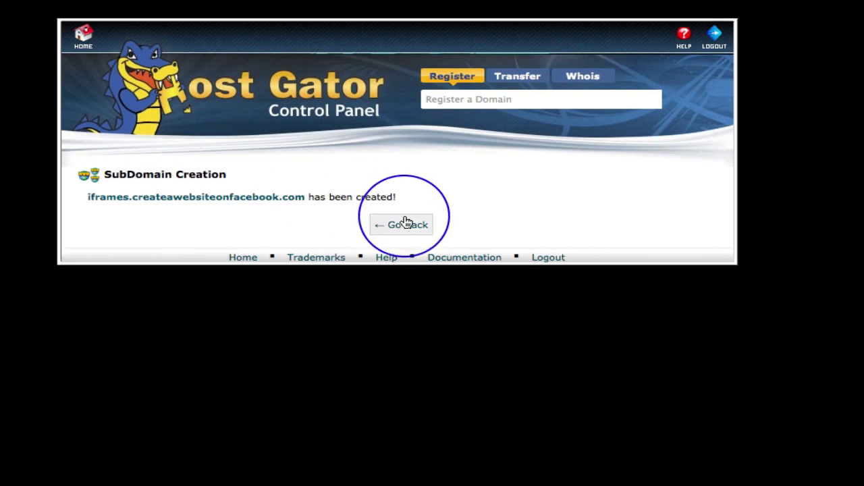
left_click(402, 224)
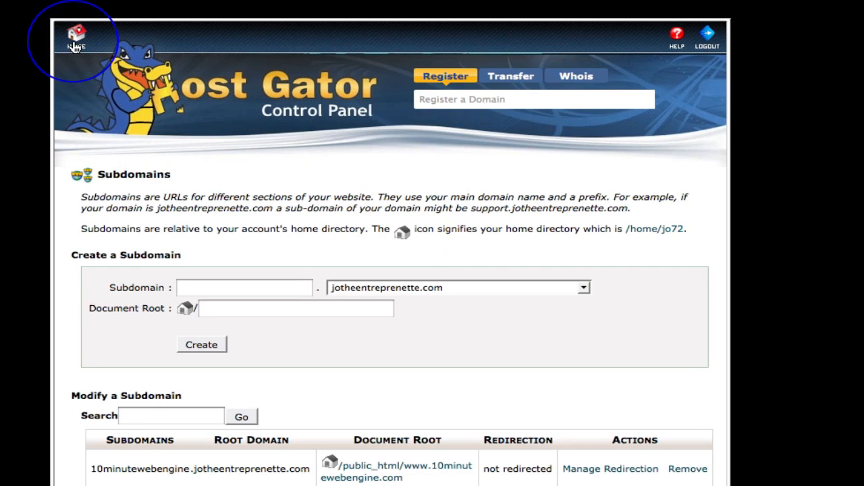
left_click(77, 34)
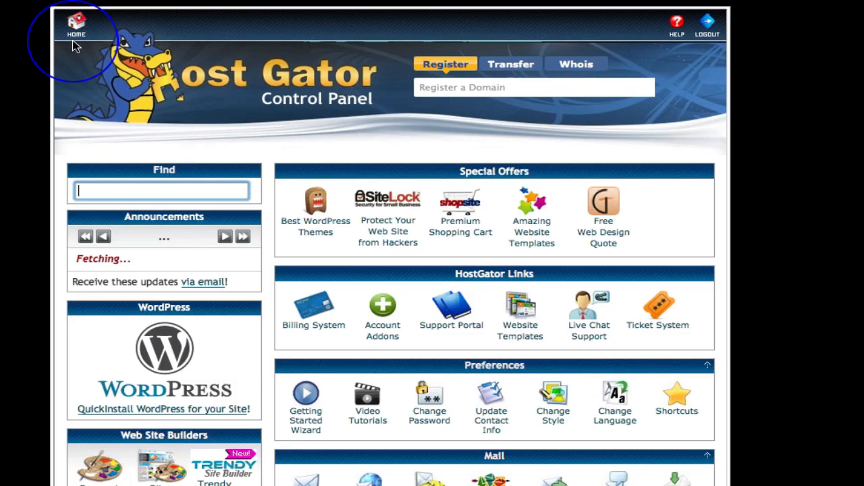
Step: Open Fantastico De Luxe, select WordPress under Blogs, and begin a New Installation
scroll("down", 3)
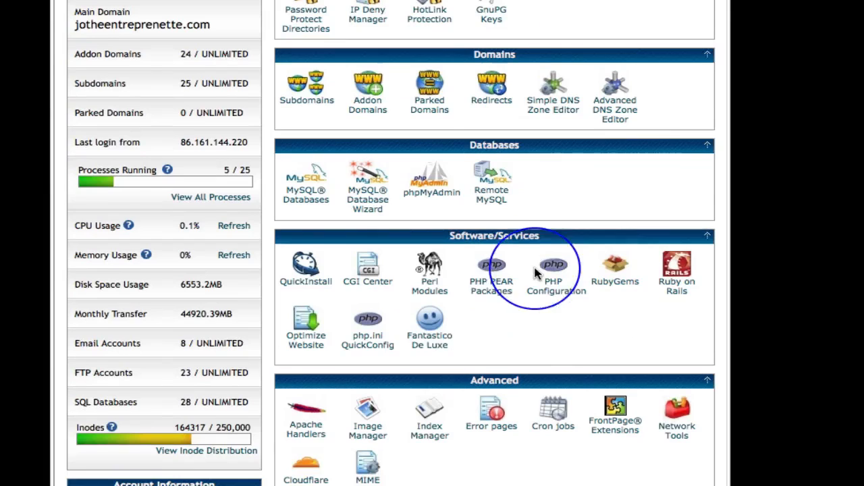
mouse_move(429, 339)
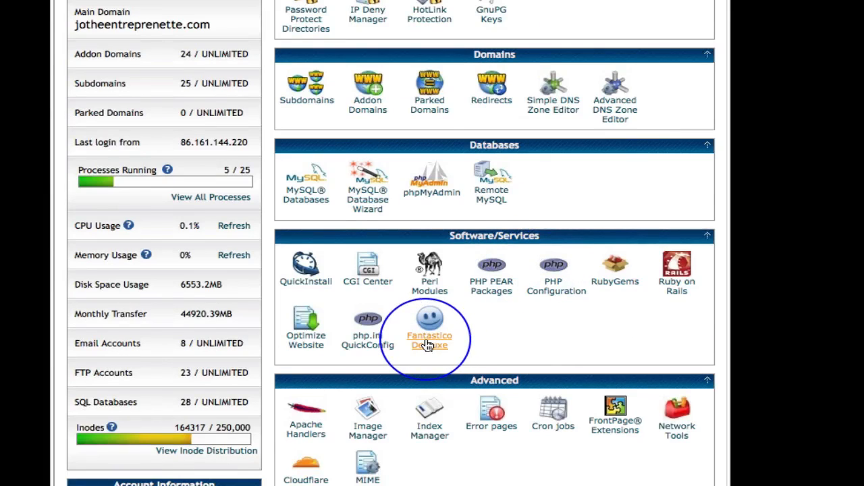
left_click(429, 327)
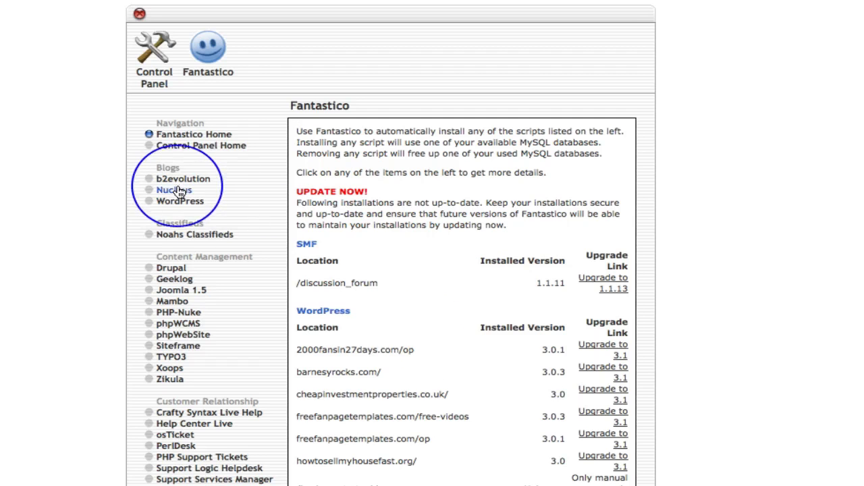
mouse_move(170, 204)
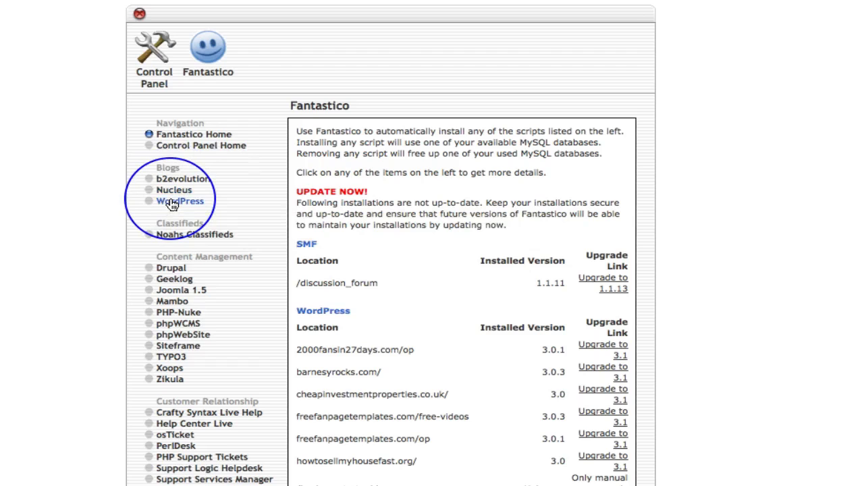
left_click(180, 201)
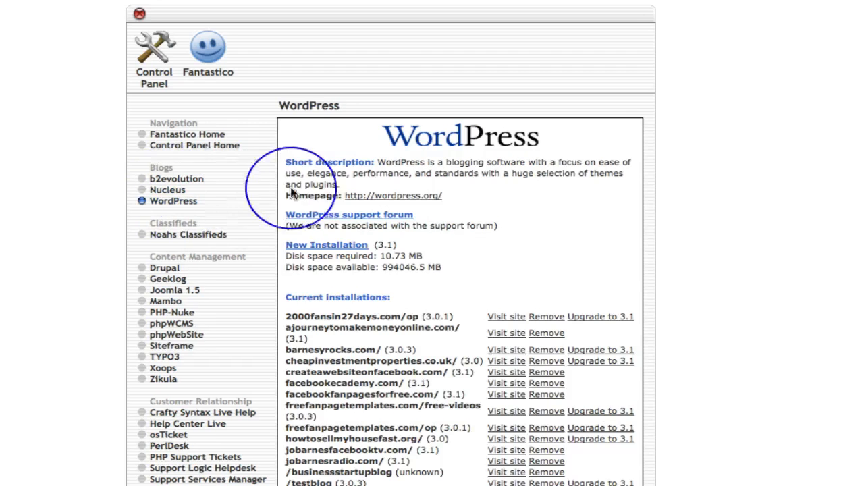
mouse_move(327, 245)
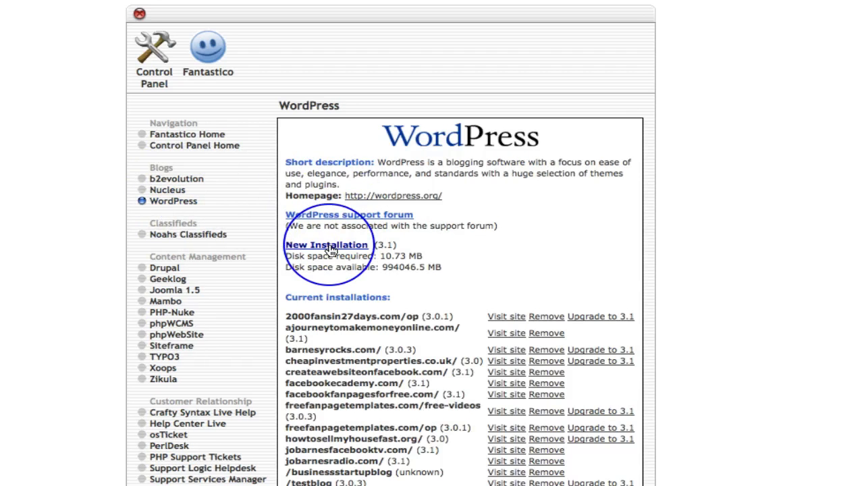
left_click(327, 244)
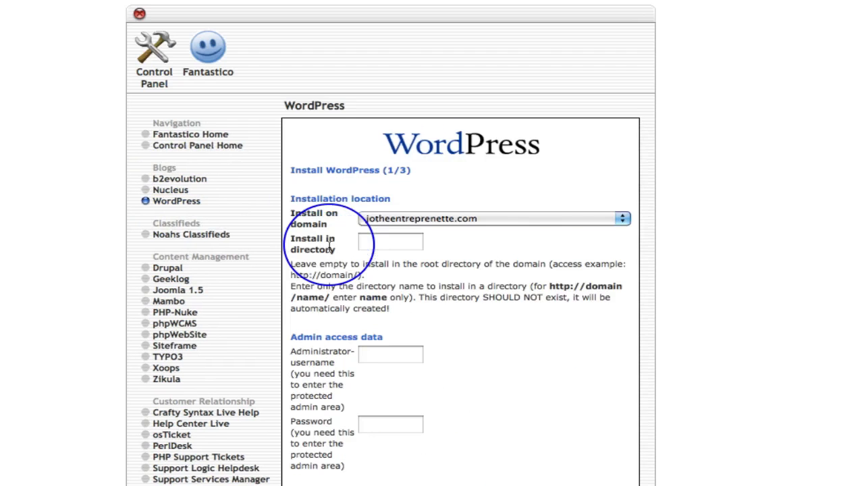
Step: Install WordPress on the iframes.createawebsiteonfacebook.com subdomain with admin login, advancing to step 2
left_click(622, 218)
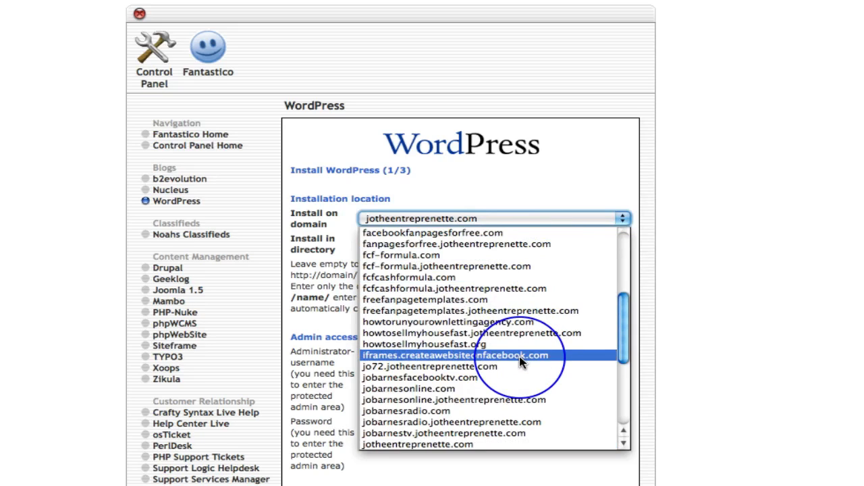
left_click(456, 355)
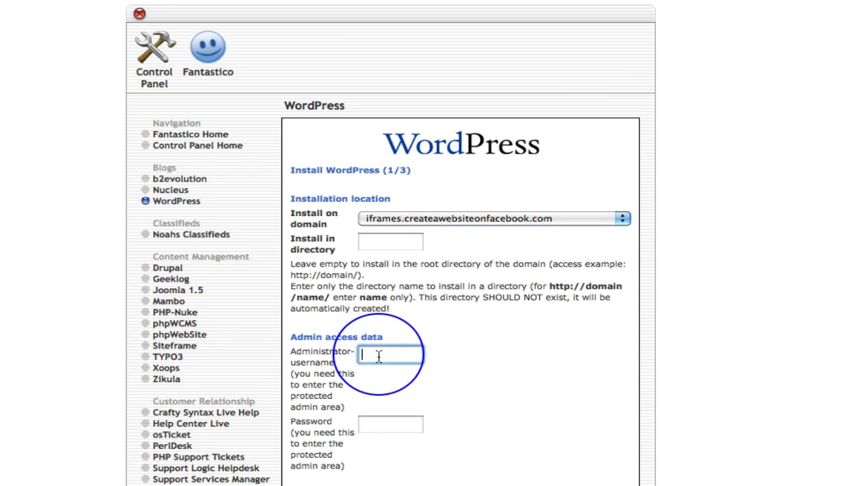
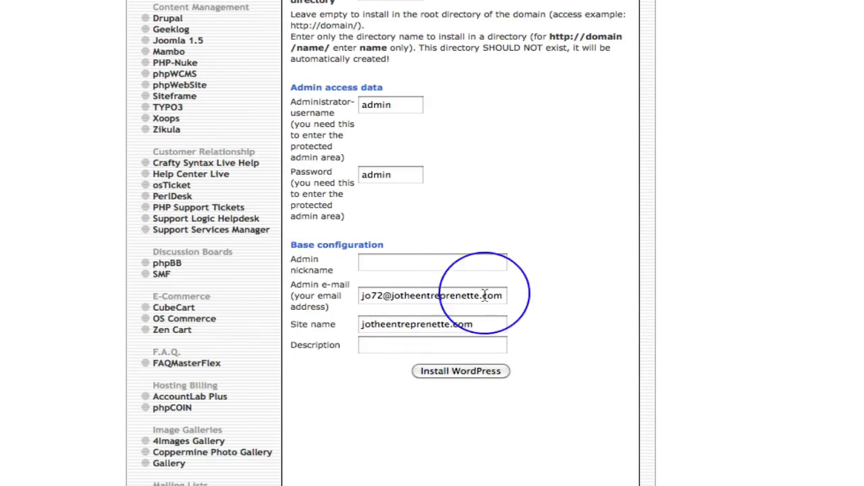
mouse_move(532, 320)
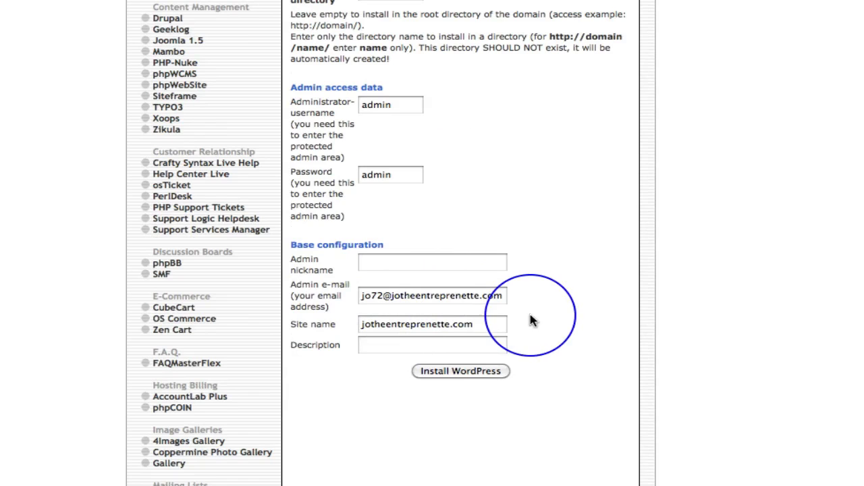
mouse_move(470, 376)
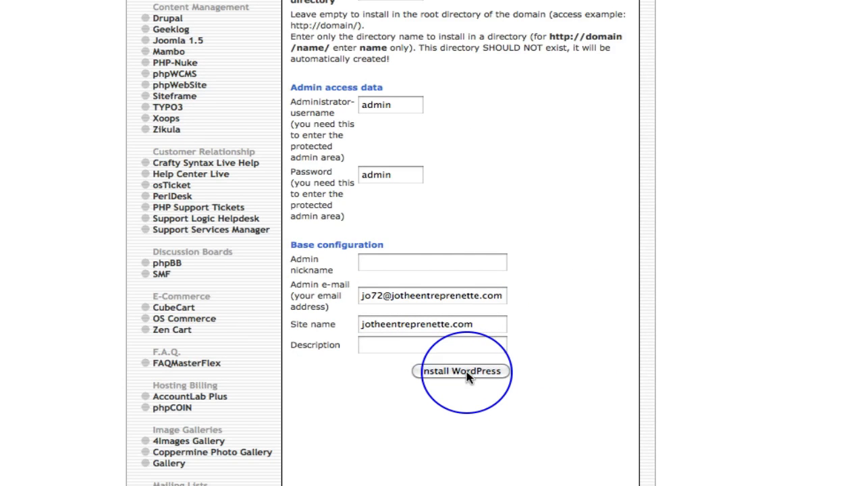
left_click(461, 371)
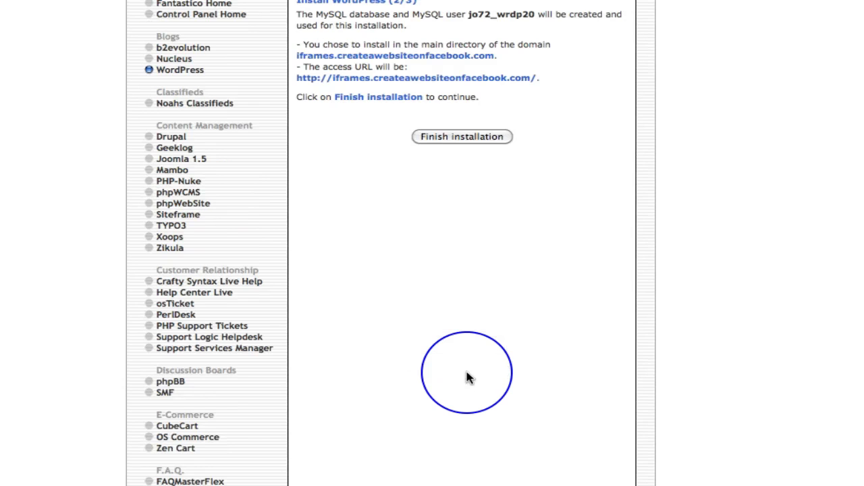
scroll("up", 3)
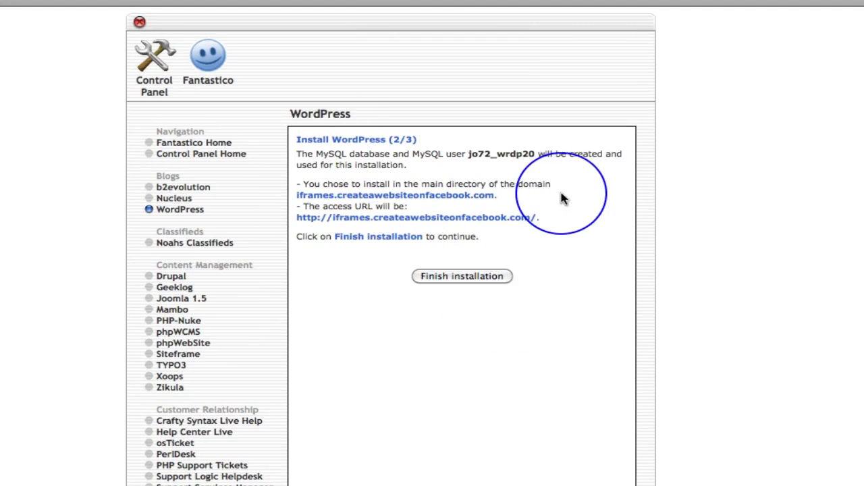
mouse_move(297, 195)
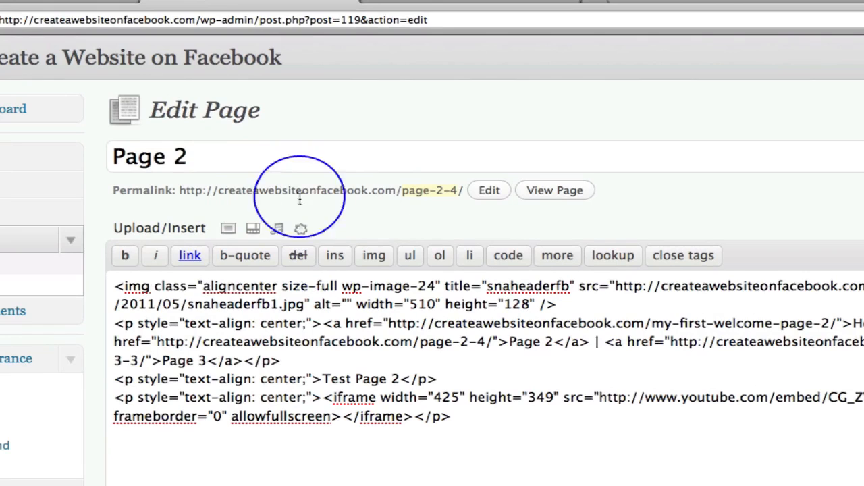
mouse_move(189, 192)
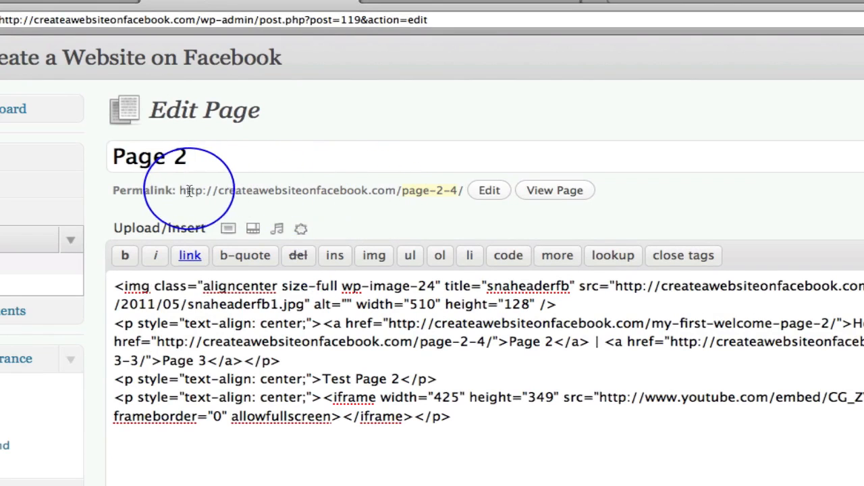
mouse_move(219, 195)
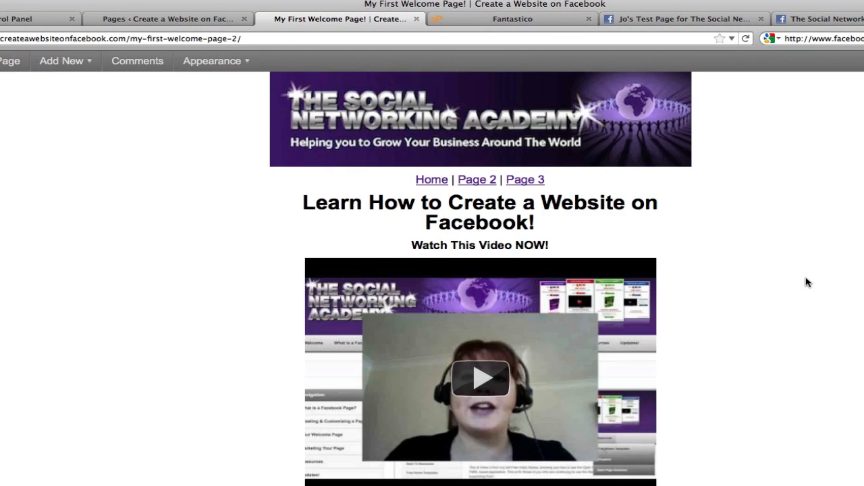
mouse_move(734, 291)
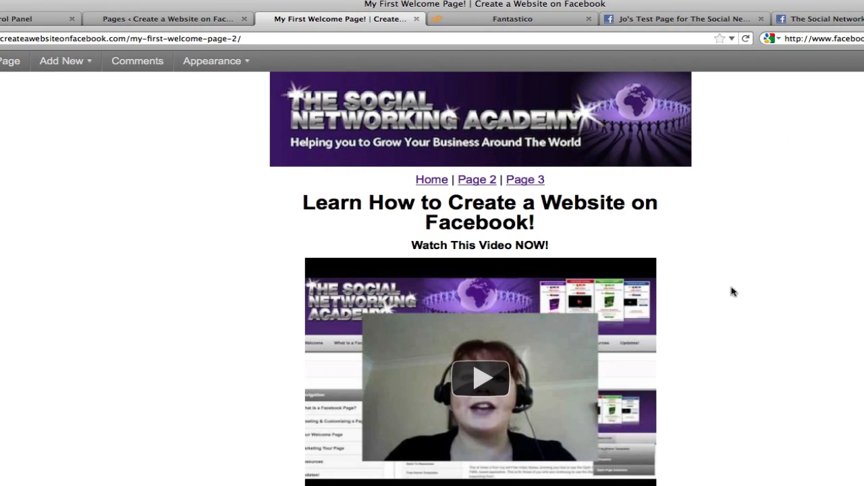
Step: Scroll through the Social Networking Academy welcome page shown inside Jo's Test Page
scroll("down", 3)
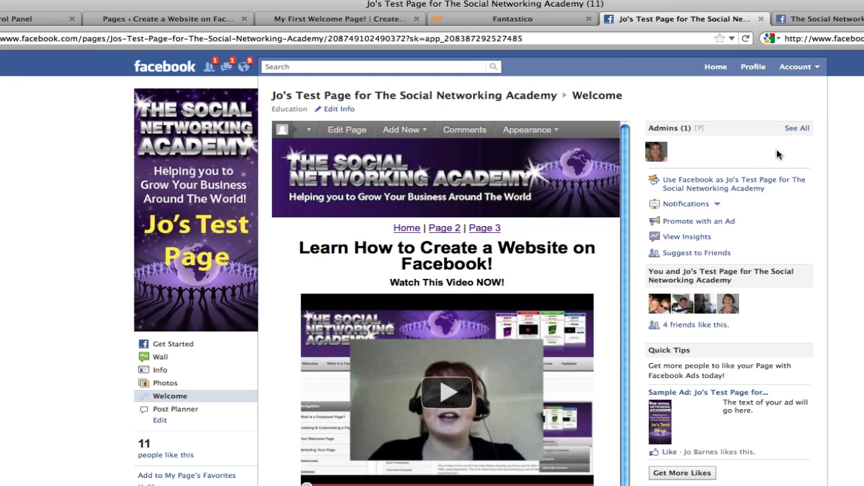
Step: Scroll the Welcome tab and load Page 3 with its purple free-ebook form
scroll("down", 3)
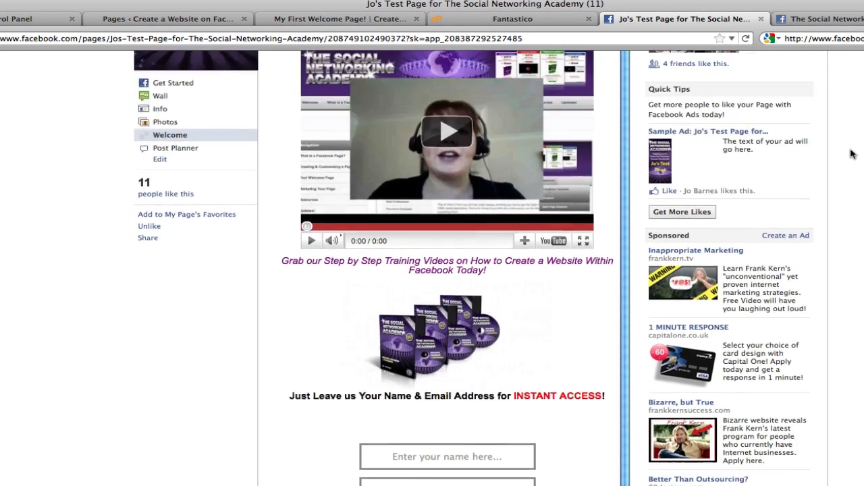
scroll("up", 3)
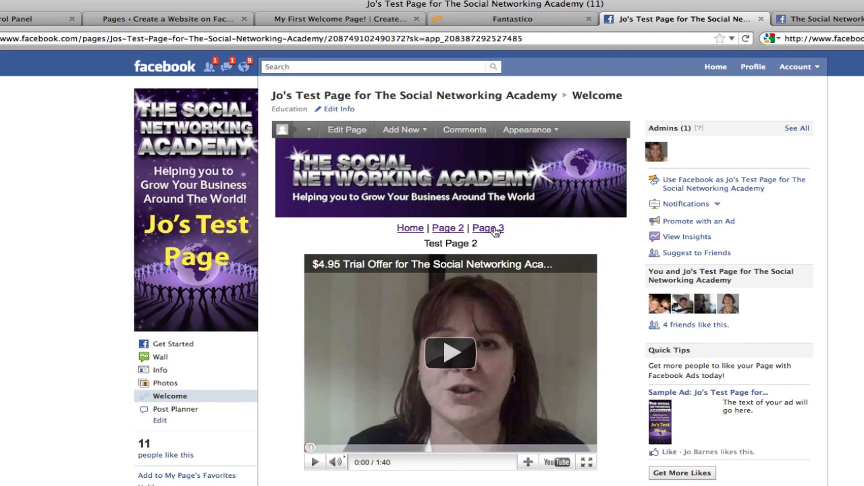
left_click(487, 227)
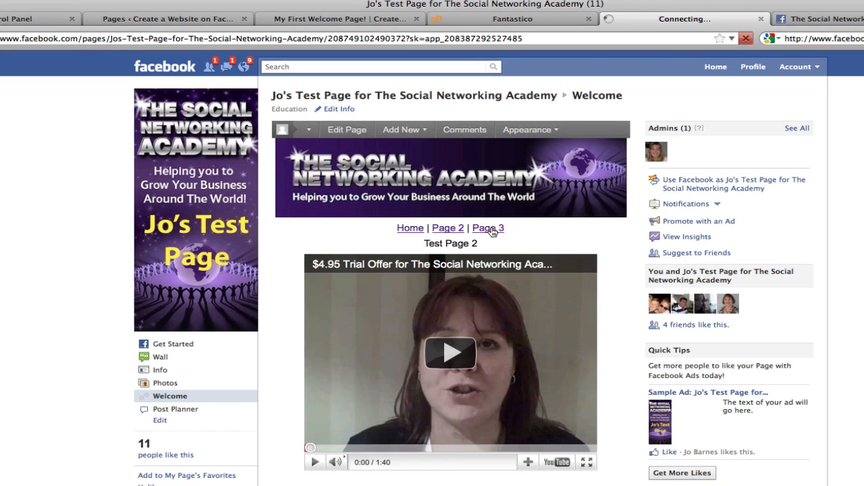
left_click(488, 227)
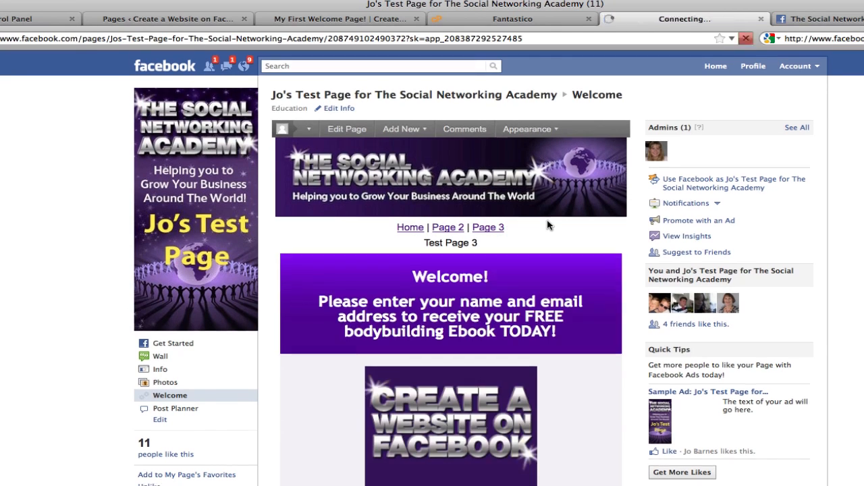
scroll("down", 3)
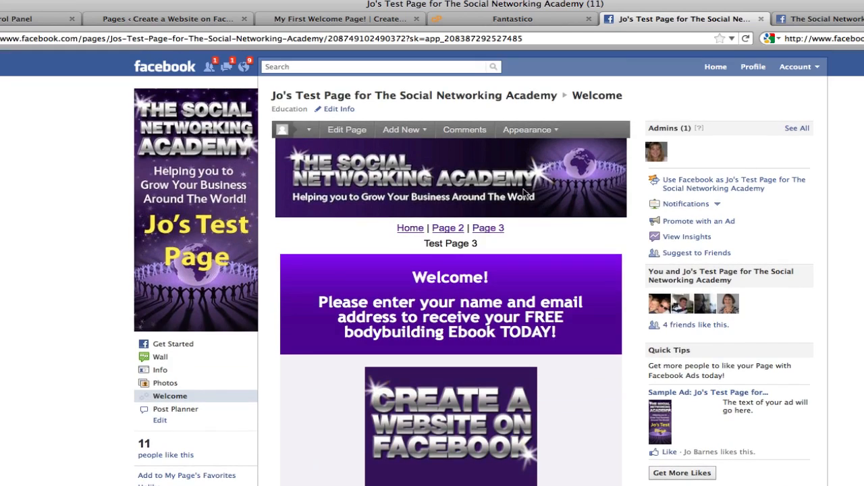
mouse_move(422, 233)
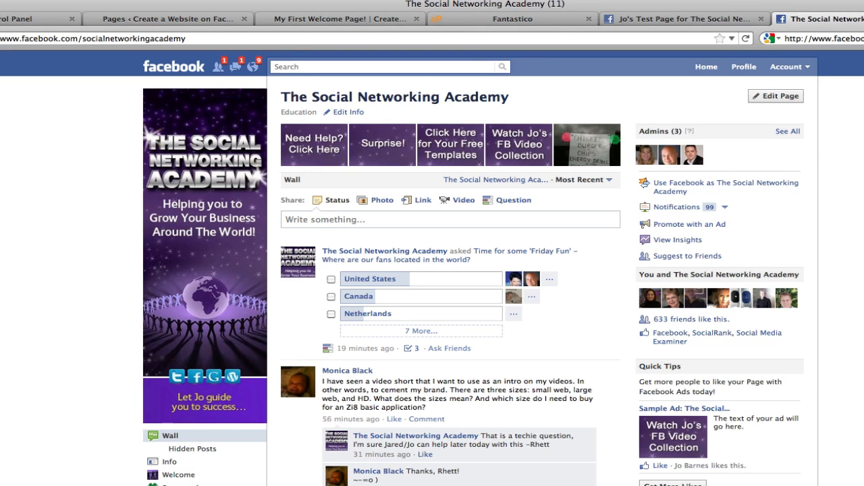
mouse_move(571, 215)
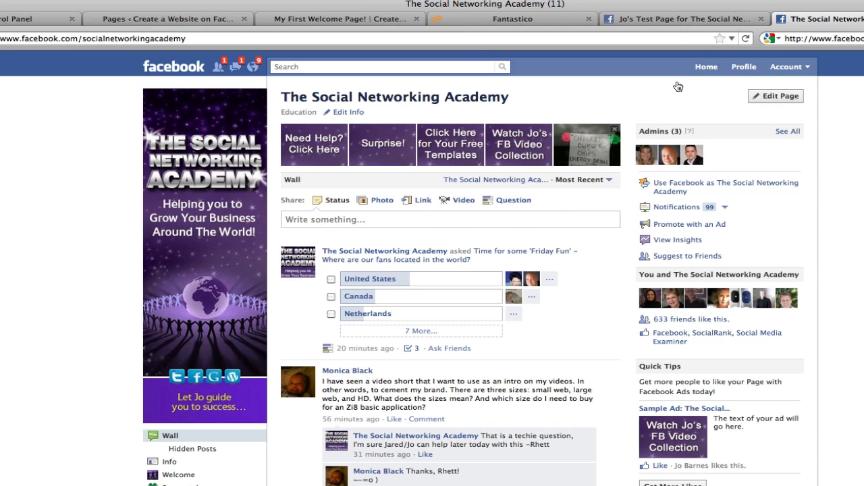
mouse_move(682, 18)
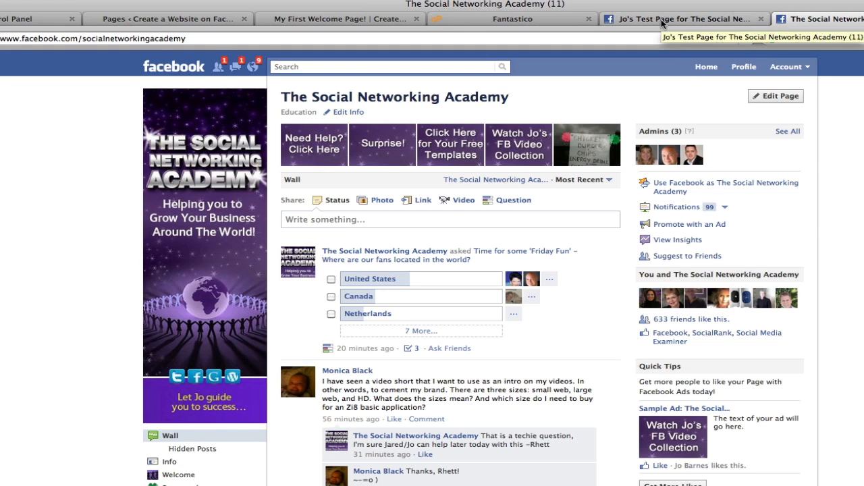
Step: Return to the test page's Welcome tab headed 'Learn How to Create a Website on Facebook!'
left_click(682, 19)
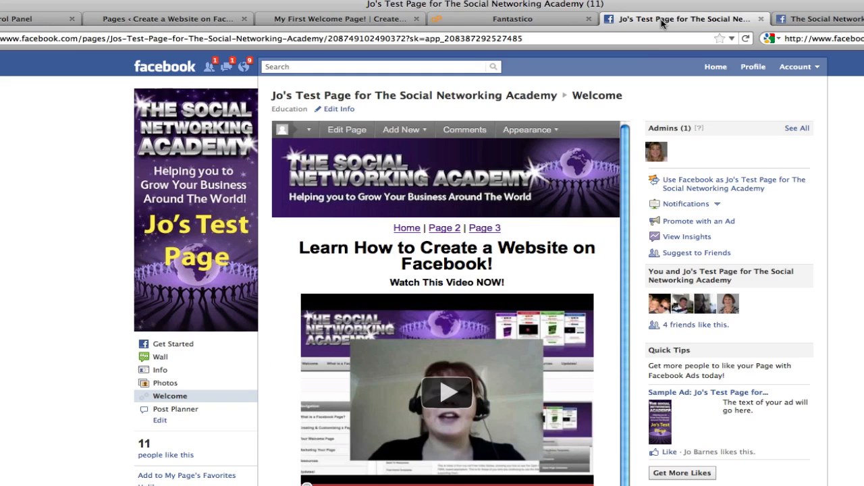